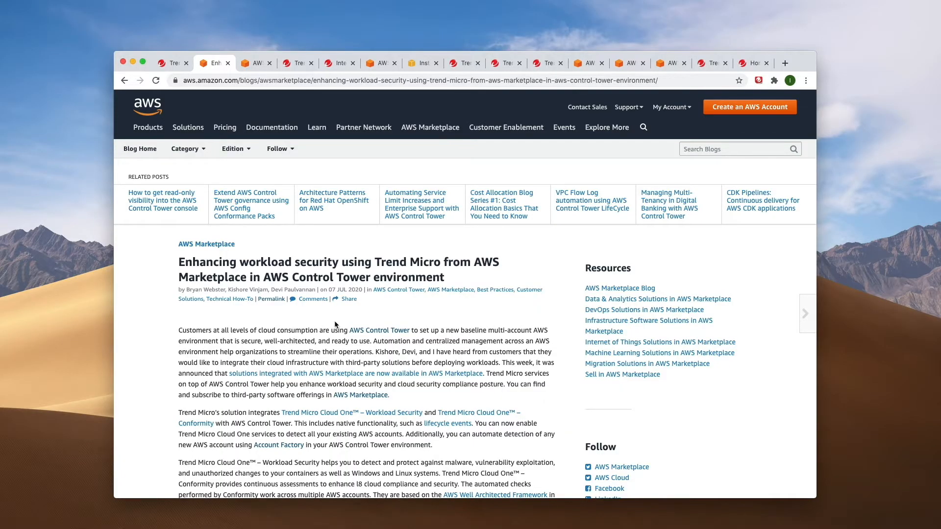
Scroll down through the Trend Micro workload security blog post.
{"action": "scroll", "scroll_direction": "down", "scroll_amount": 3}
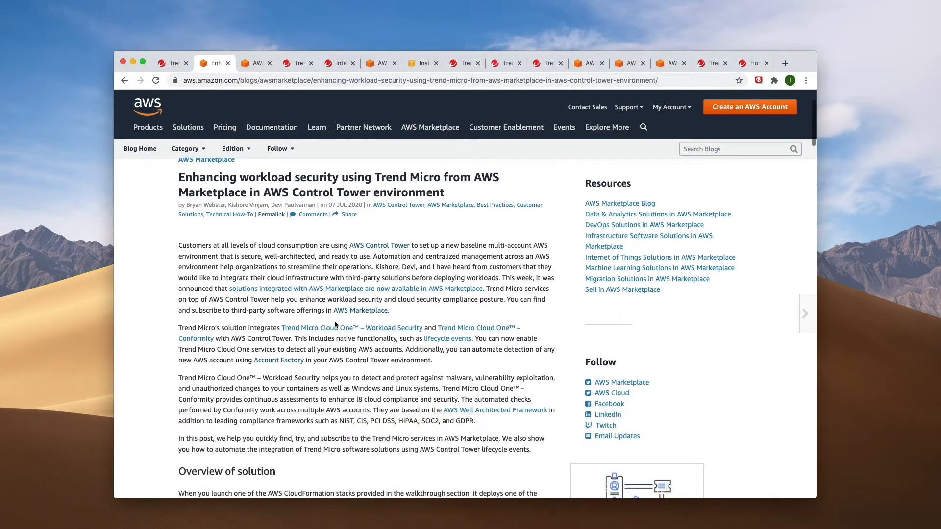
{"action": "scroll", "scroll_direction": "down", "scroll_amount": 3}
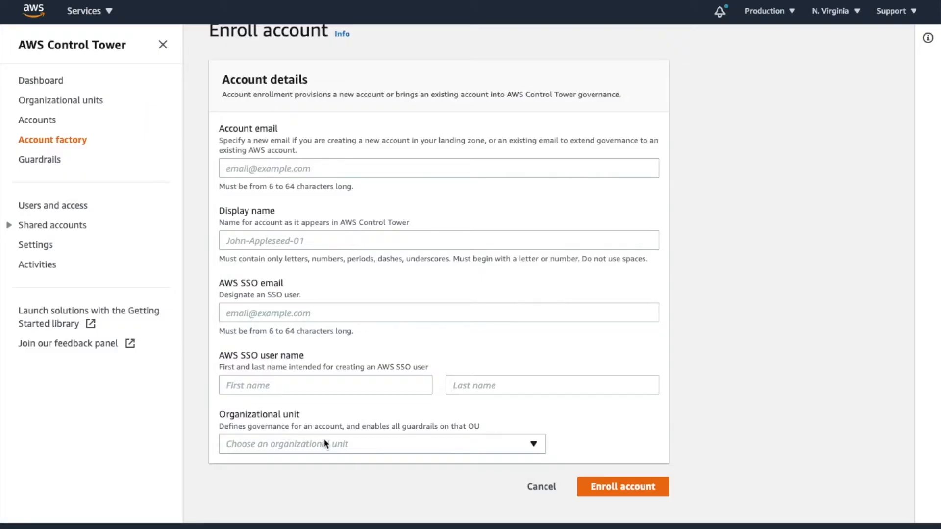
{"action": "mouse_move", "coordinate": [622, 487]}
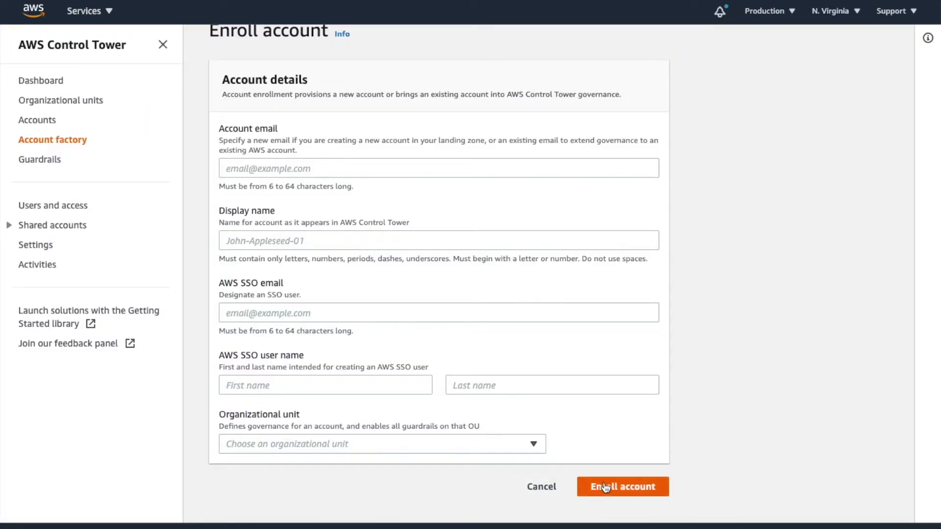
{"action": "mouse_move", "coordinate": [345, 114]}
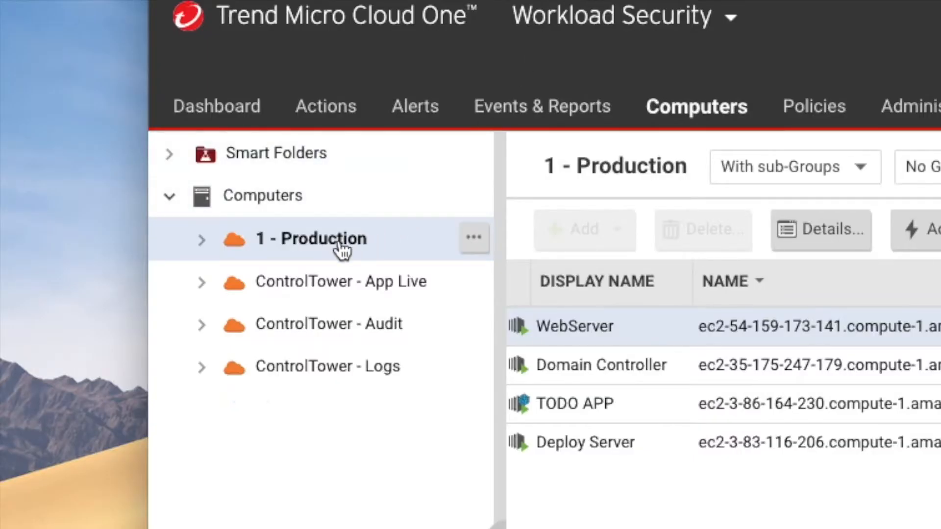
{"action": "mouse_move", "coordinate": [384, 283]}
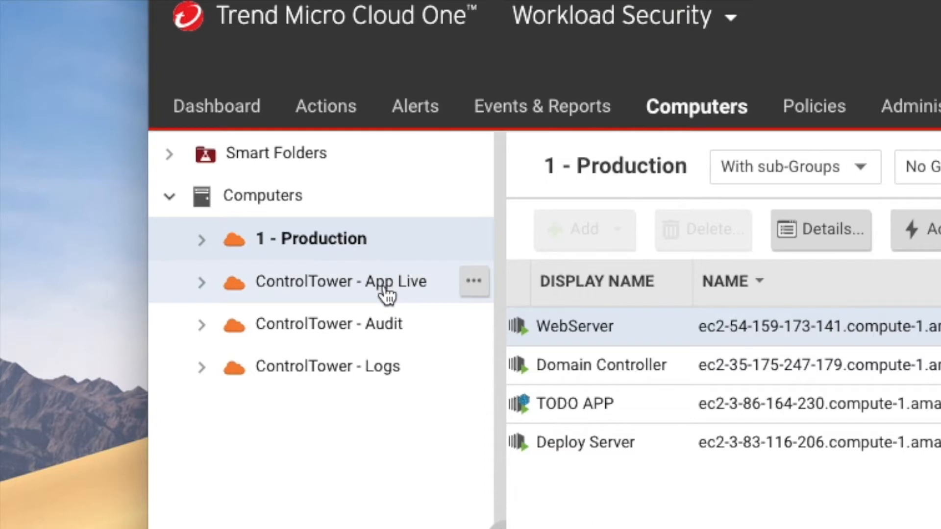
{"action": "mouse_move", "coordinate": [385, 334]}
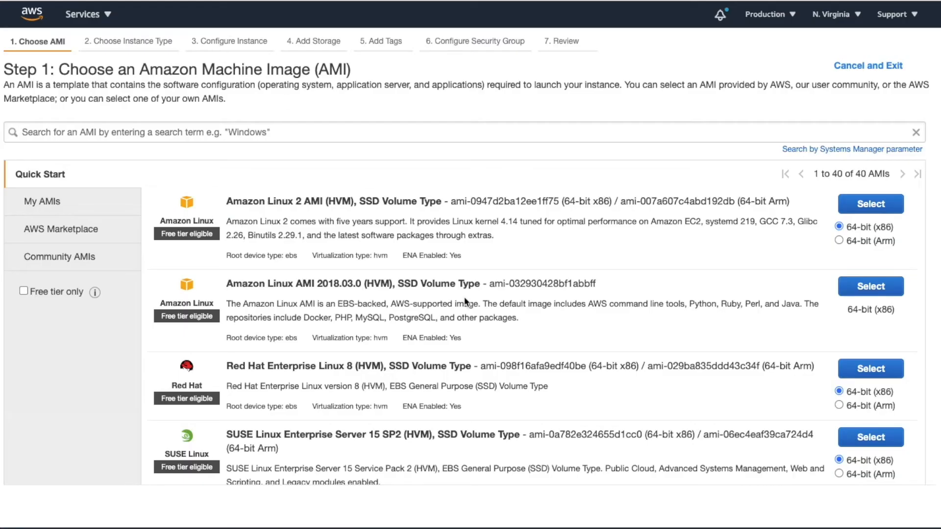
{"action": "mouse_move", "coordinate": [597, 215]}
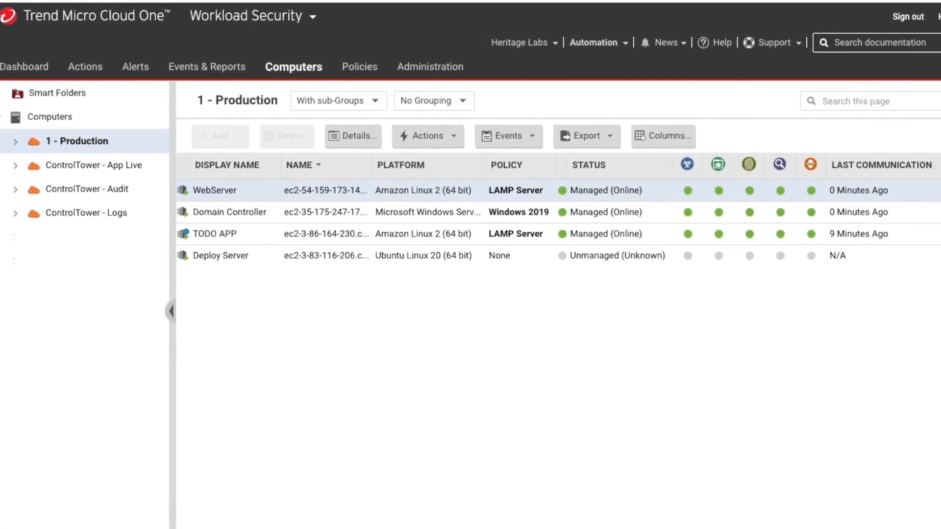
Review the WebServer computer's Overview down to the Virtual machine summary.
{"action": "double_click", "coordinate": [214, 190]}
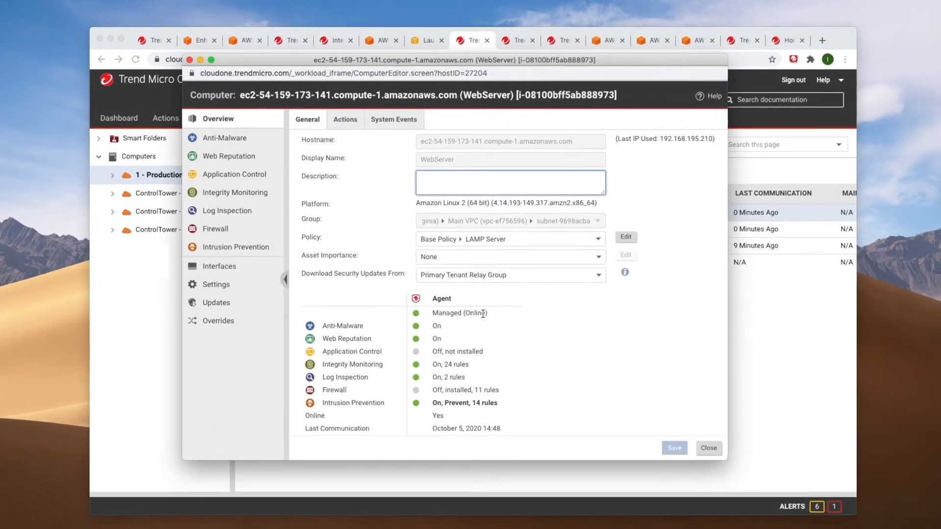
{"action": "scroll", "scroll_direction": "down", "scroll_amount": 3}
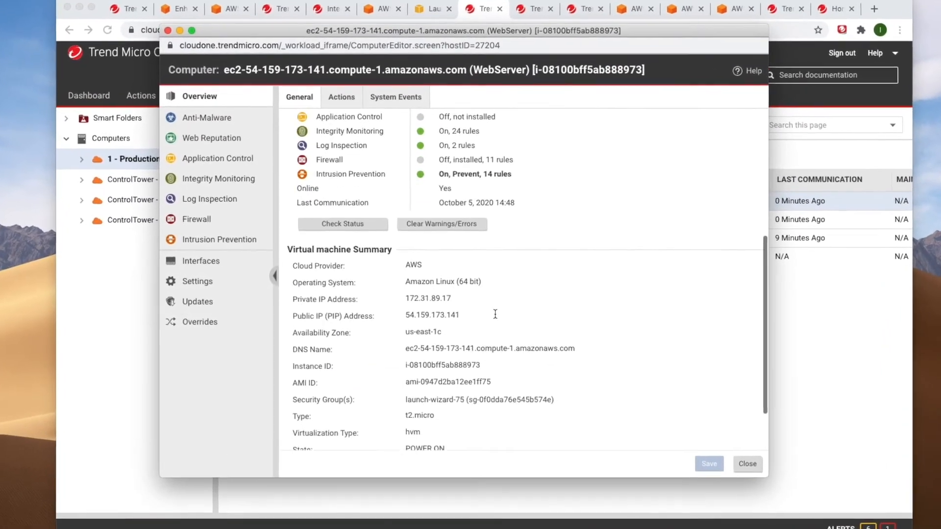
{"action": "scroll", "scroll_direction": "down", "scroll_amount": 3}
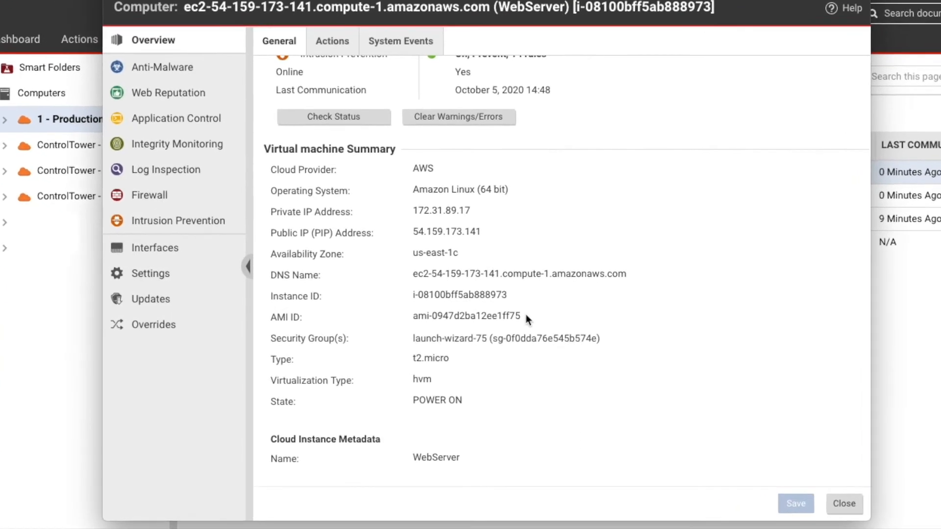
Review Policies, then the Event-Based Tasks assigning Windows and Linux Server policies.
{"action": "left_click", "coordinate": [843, 503]}
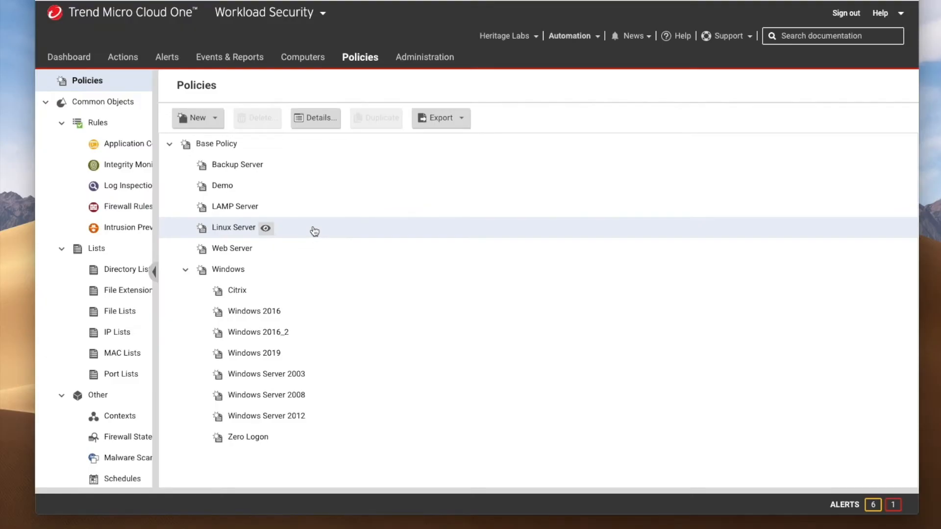
{"action": "mouse_move", "coordinate": [361, 293]}
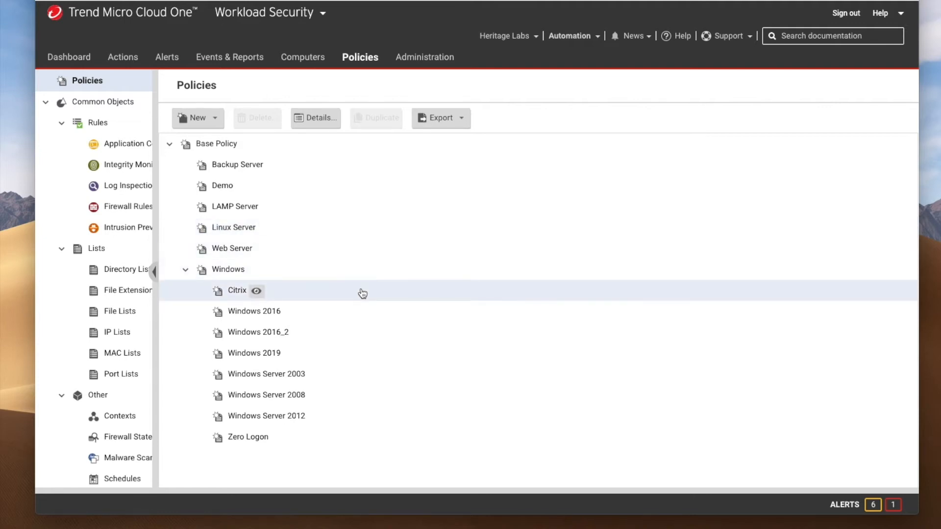
{"action": "left_click", "coordinate": [420, 56]}
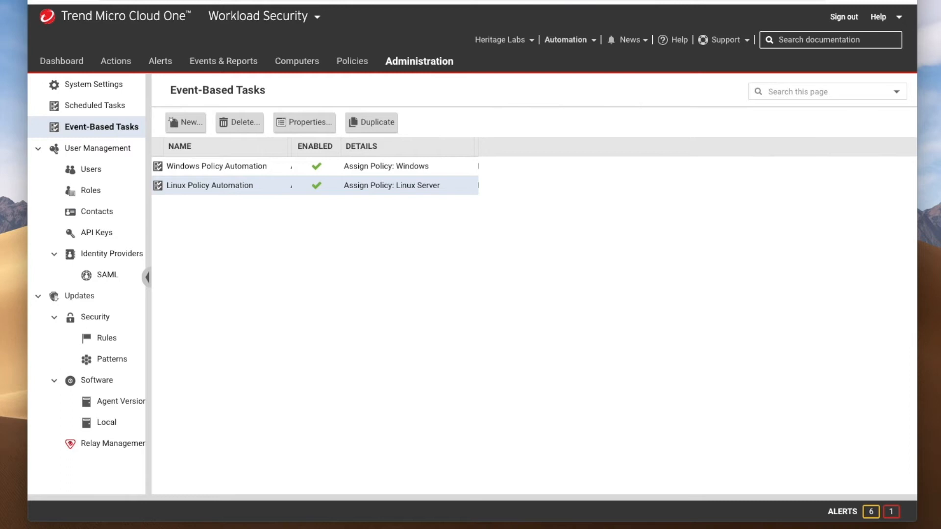
{"action": "mouse_move", "coordinate": [488, 166]}
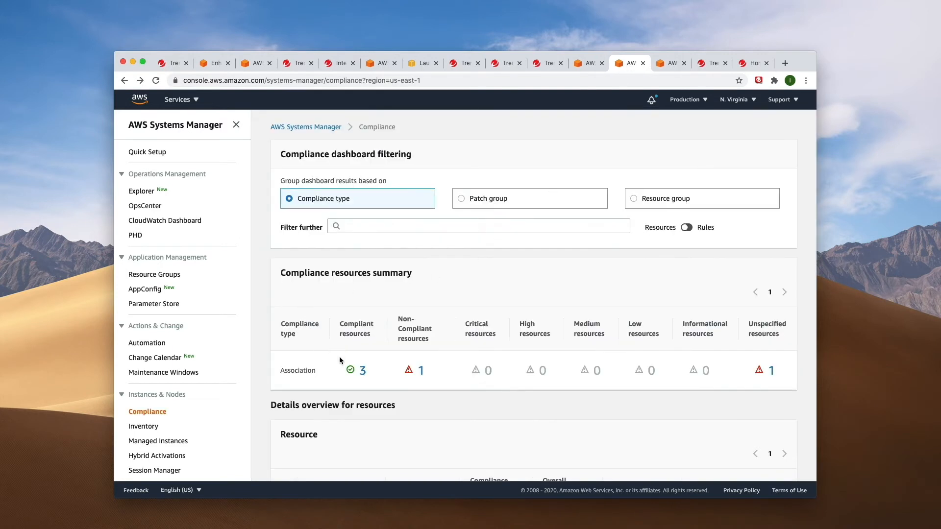
{"action": "mouse_move", "coordinate": [422, 369]}
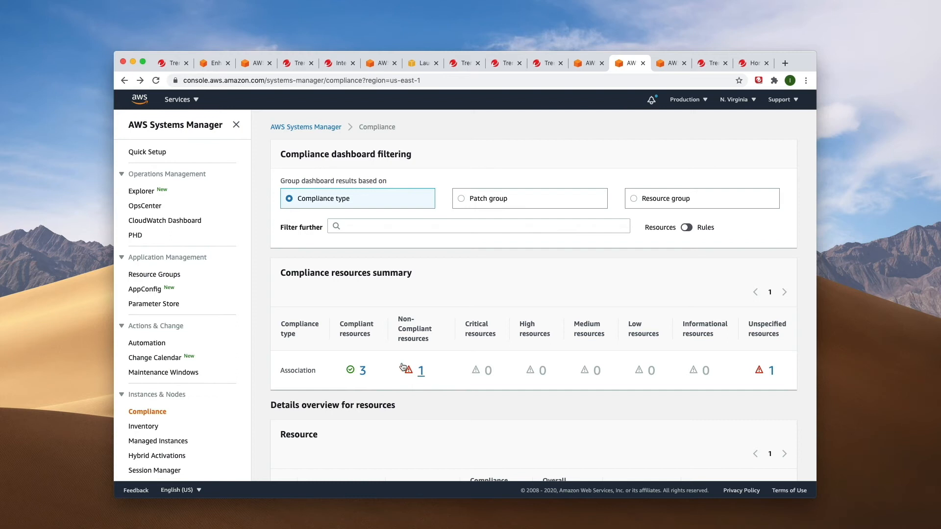
Scroll to the compliance Details table, then switch to the Workload Security dashboard.
{"action": "scroll", "scroll_direction": "down", "scroll_amount": 3}
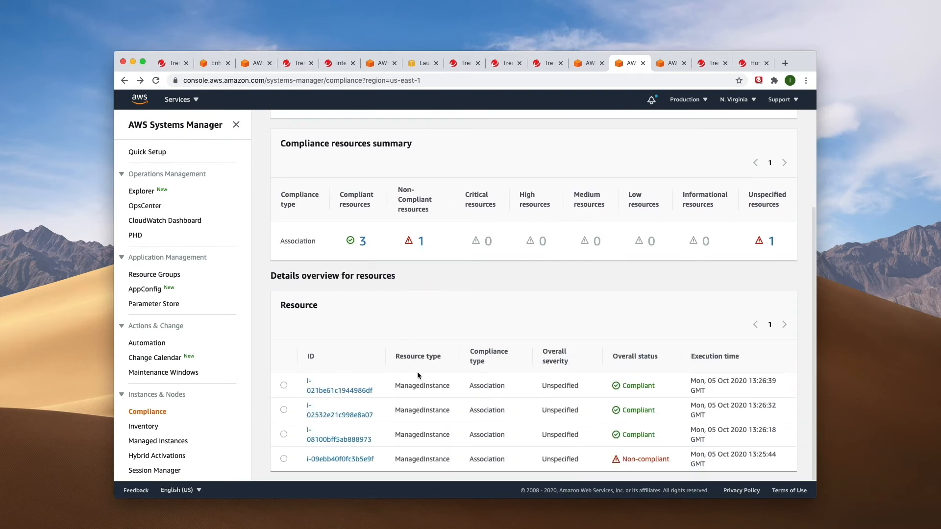
{"action": "left_click", "coordinate": [711, 63]}
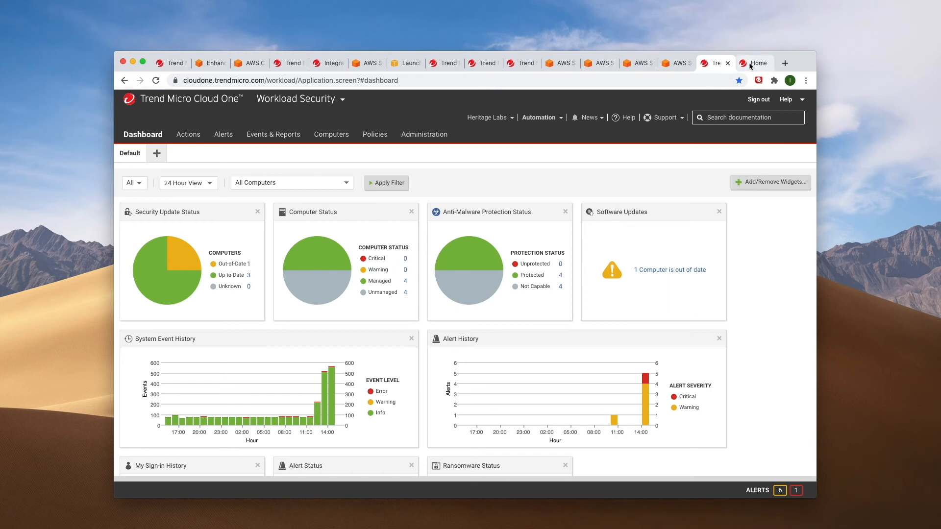
Switch from the Dashboard to the Workload Security Documentation home page.
{"action": "left_click", "coordinate": [755, 63]}
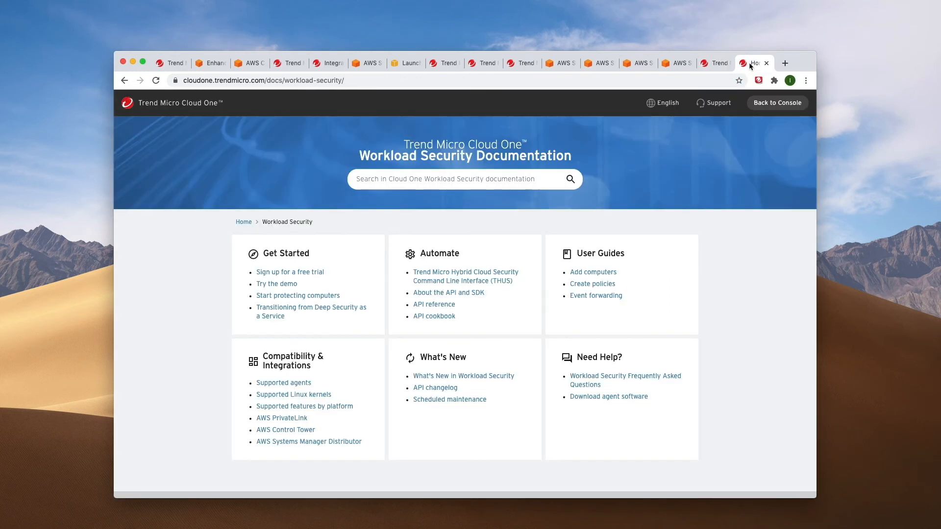